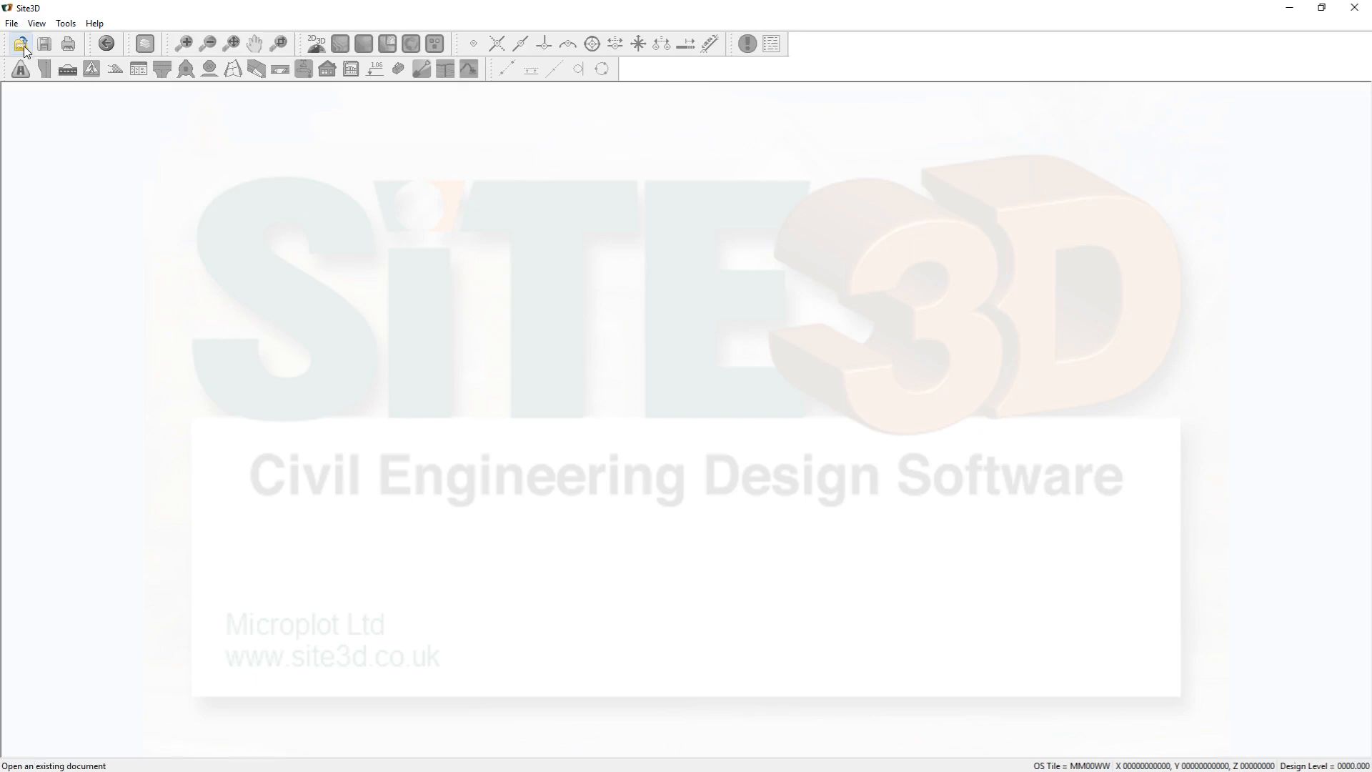
# Choose '3D Survey (Medium) - At OS Grid.dxf' from the Sample 2 folder in the open-file dialog.
pyautogui.click(19, 44)
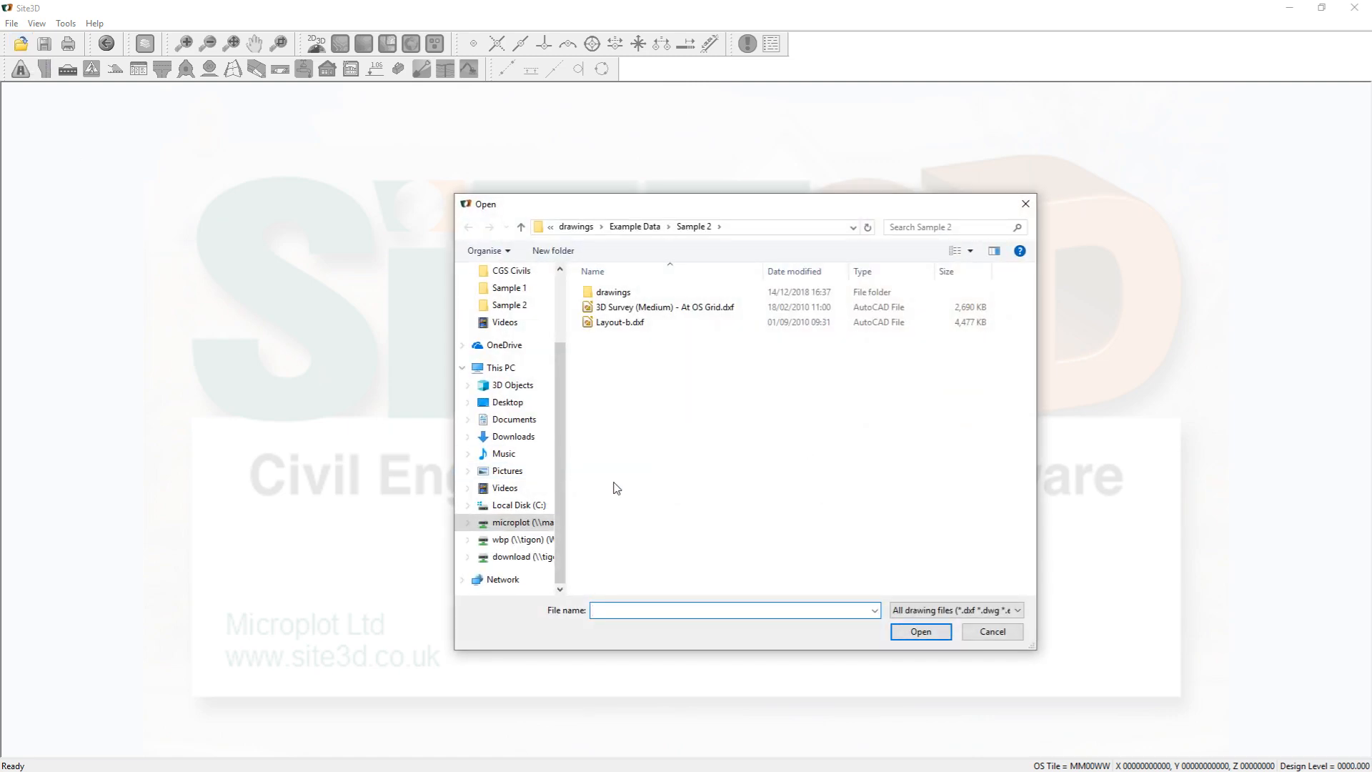
pyautogui.click(666, 307)
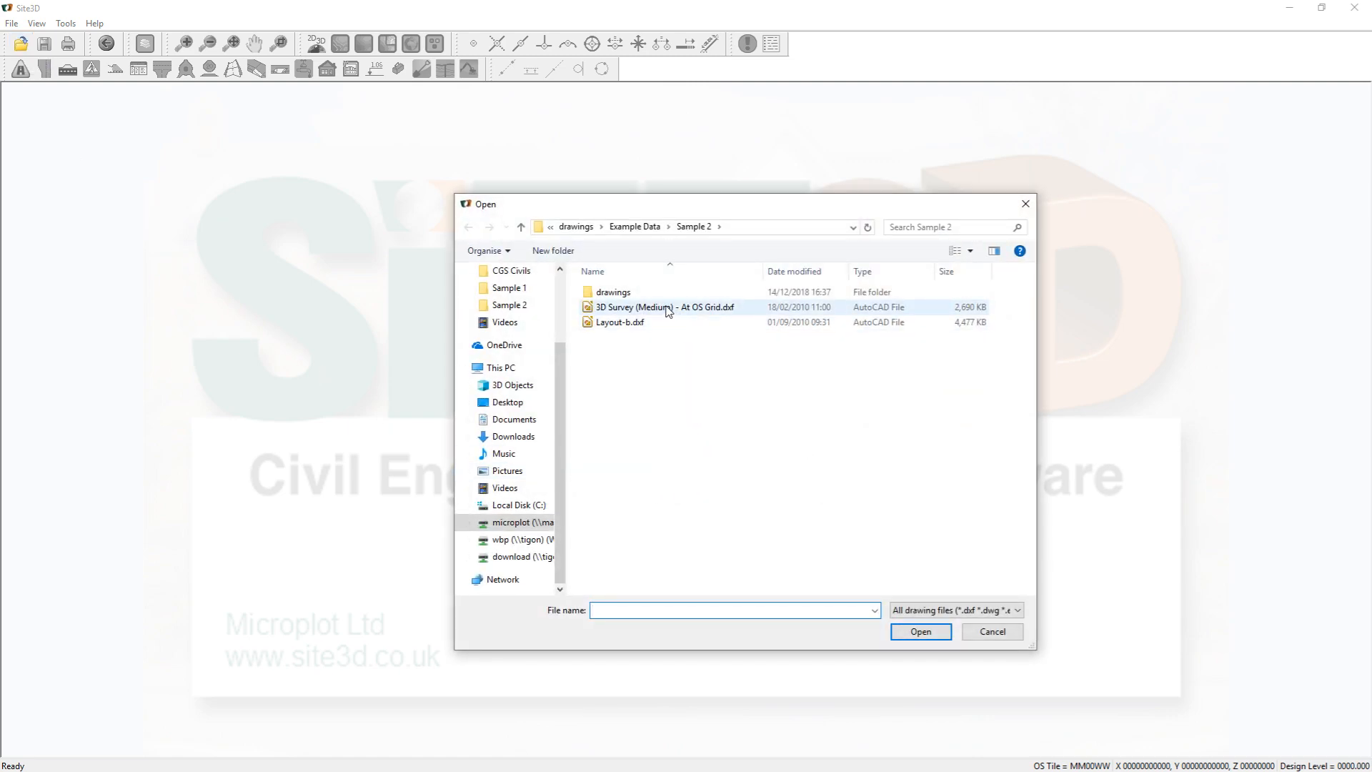
pyautogui.click(666, 307)
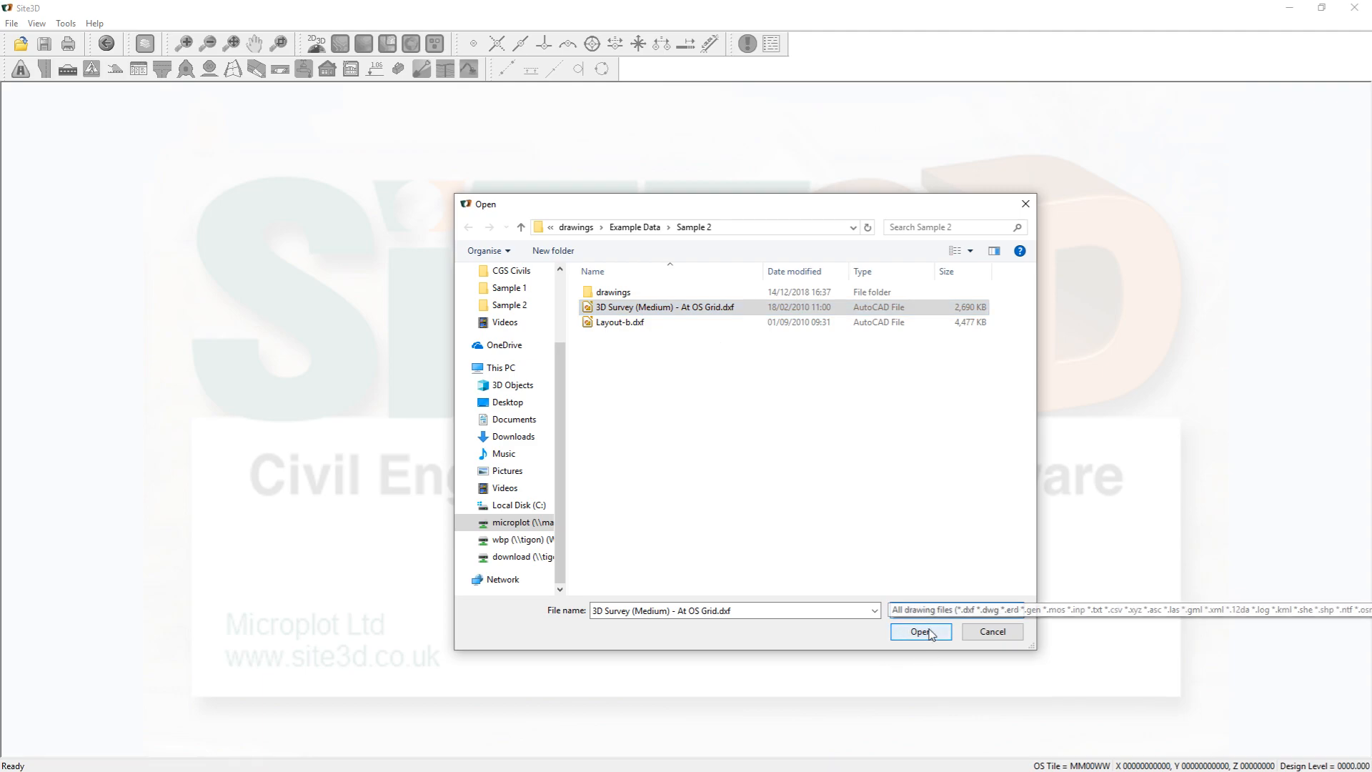
# Open the survey DXF, tile the windows, and display the terrain surface in a 3D view.
pyautogui.click(920, 631)
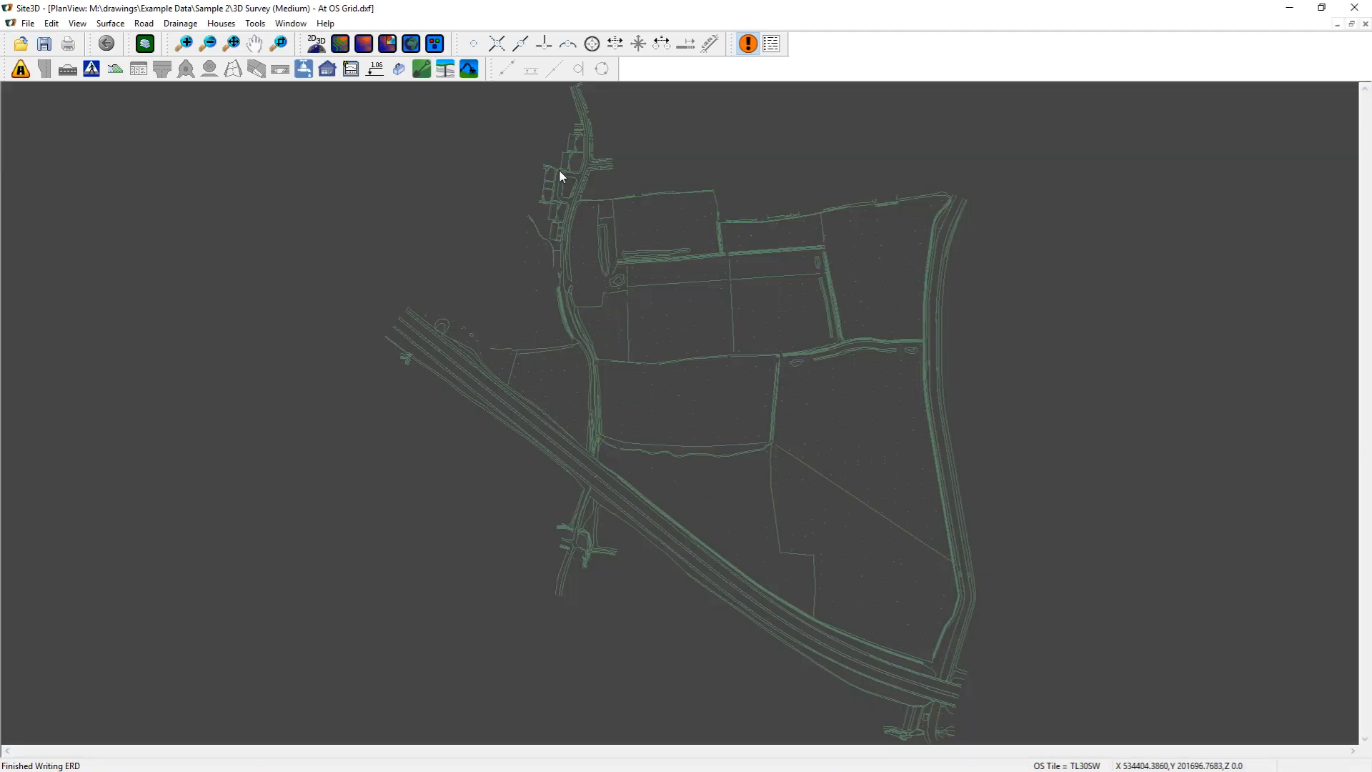
pyautogui.click(412, 44)
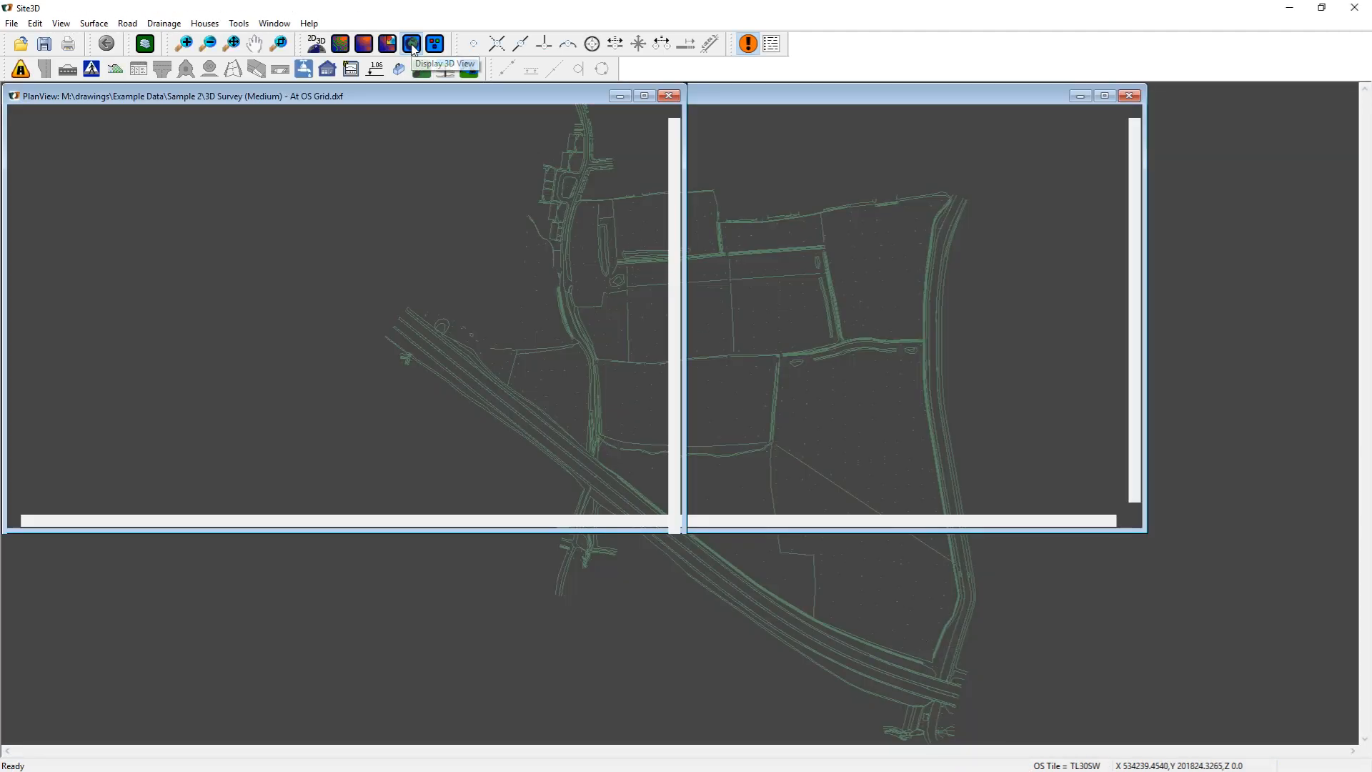
pyautogui.click(412, 43)
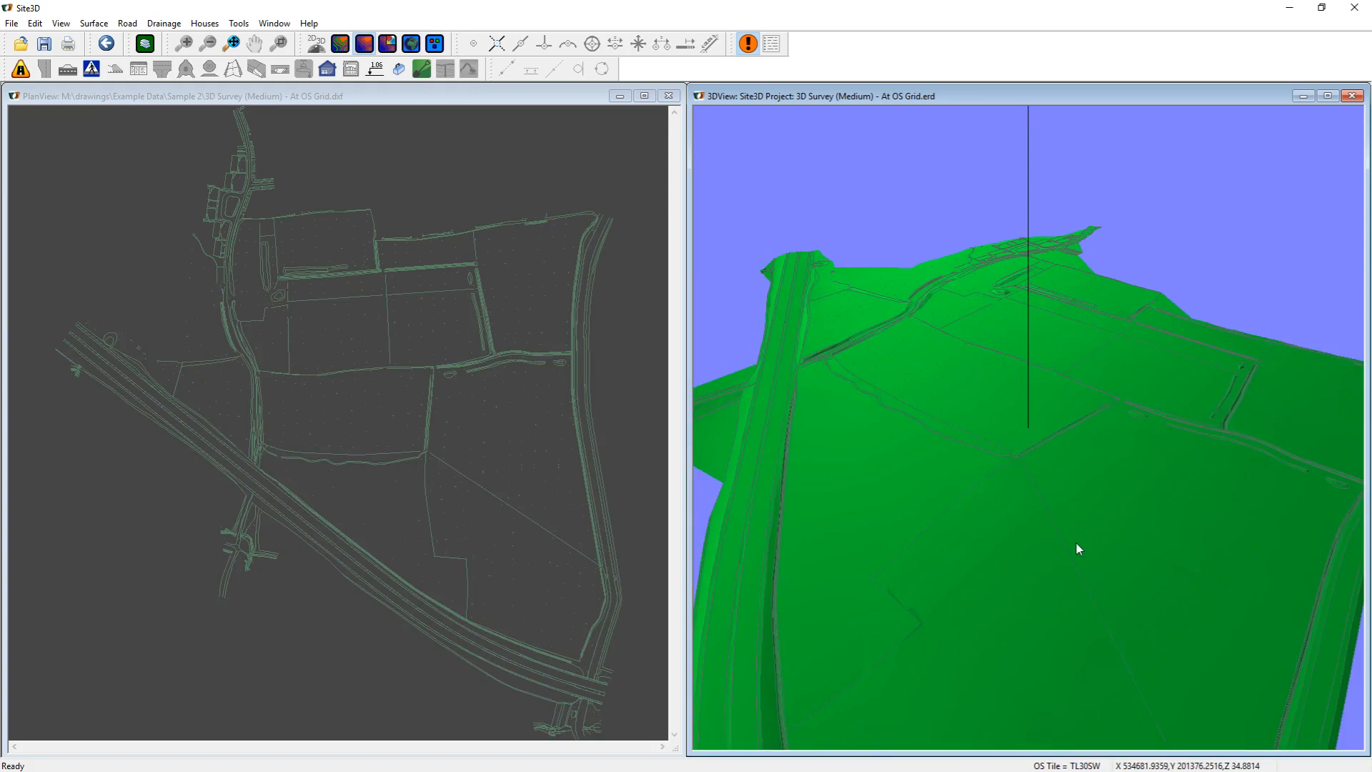
pyautogui.moveTo(991, 510)
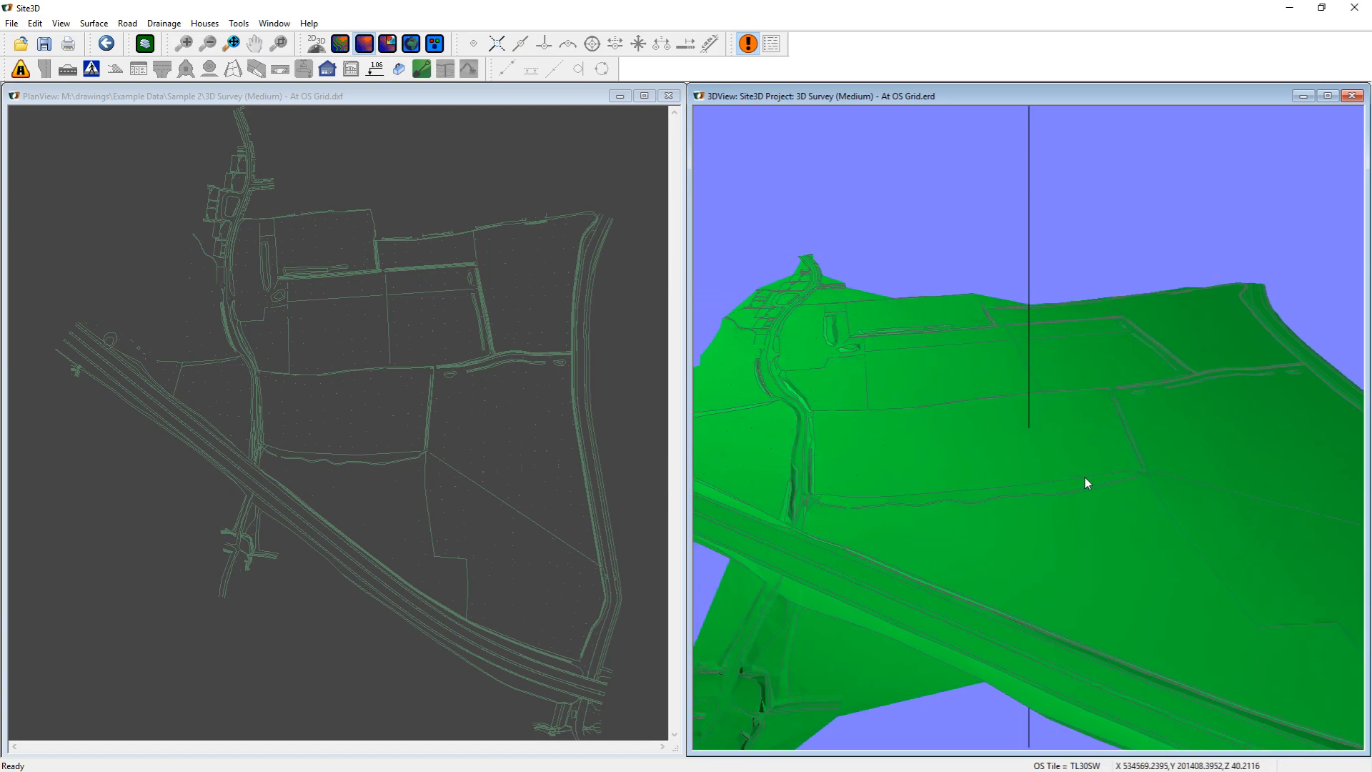
pyautogui.moveTo(811, 420)
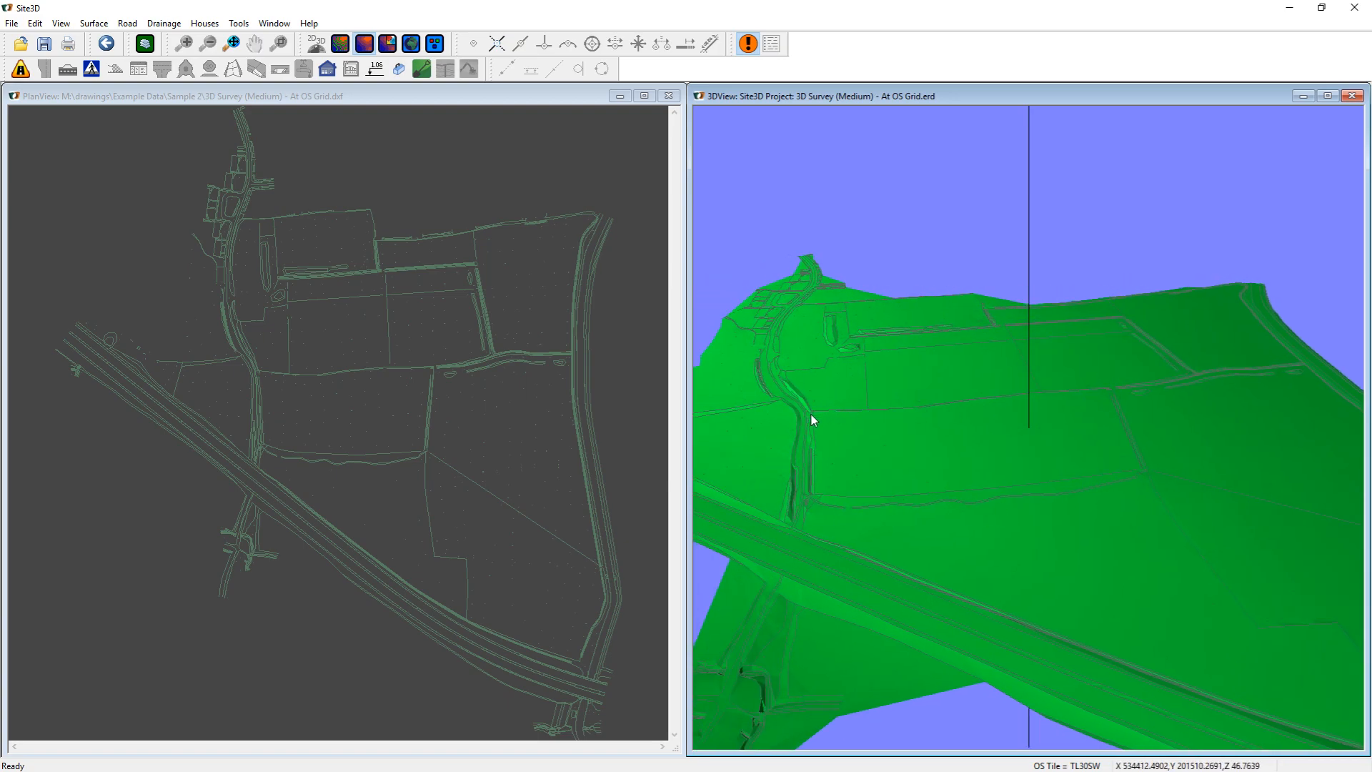
pyautogui.click(337, 44)
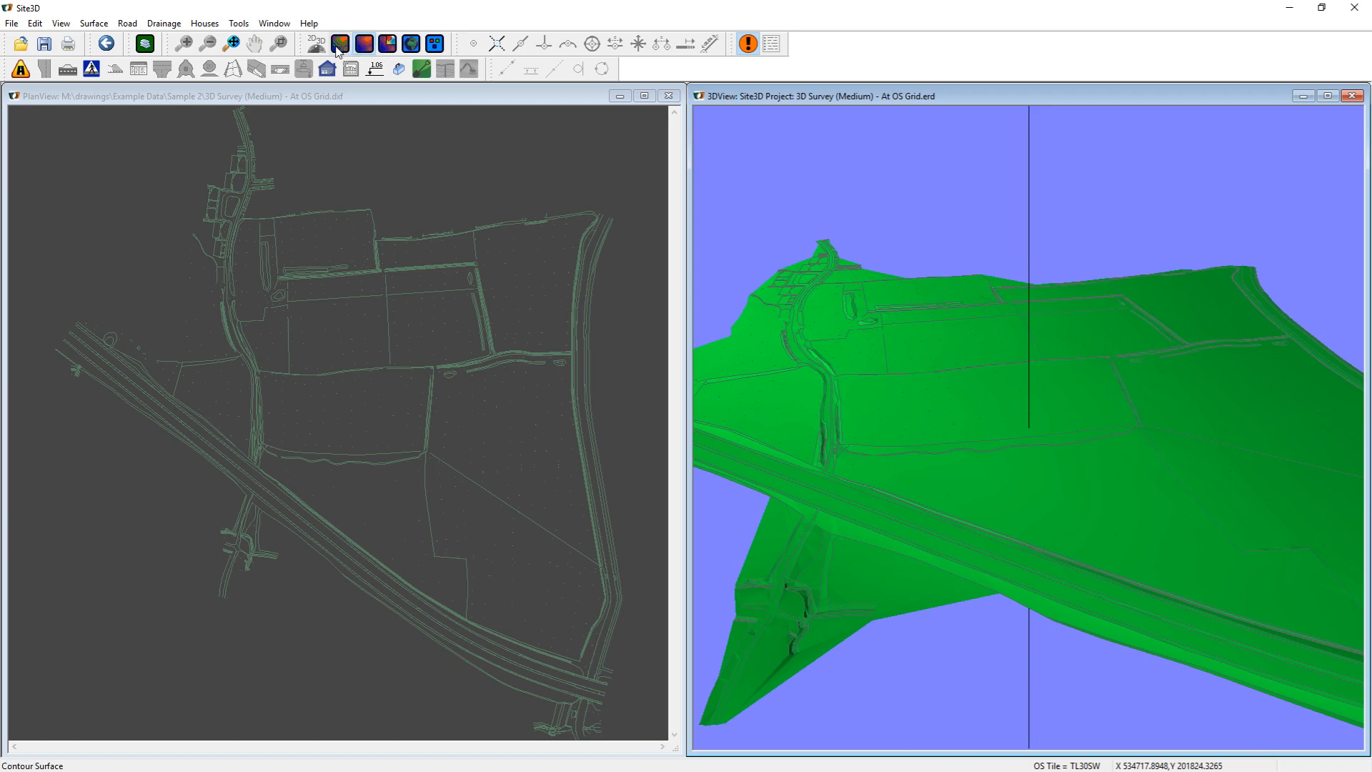
# Generate contours on the terrain using the default Contours dialog settings.
pyautogui.click(340, 44)
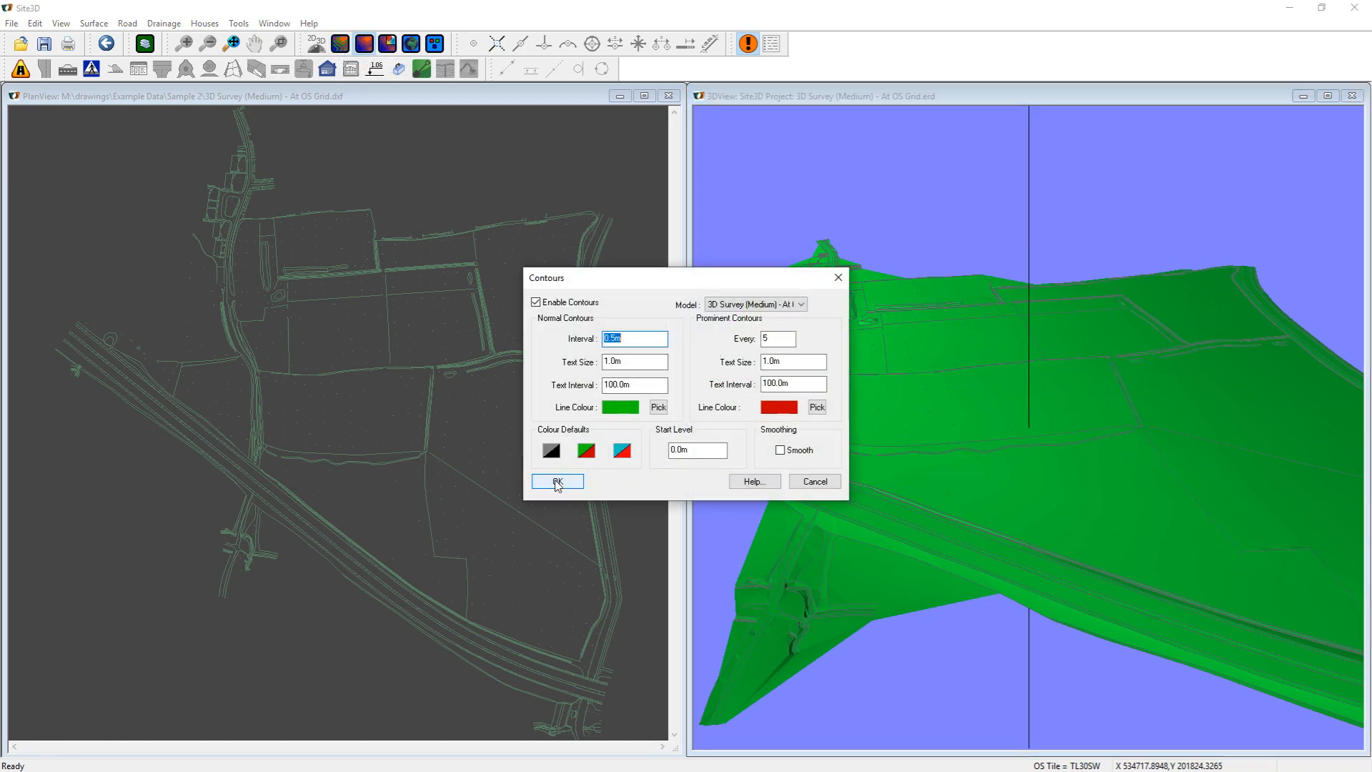
pyautogui.click(557, 481)
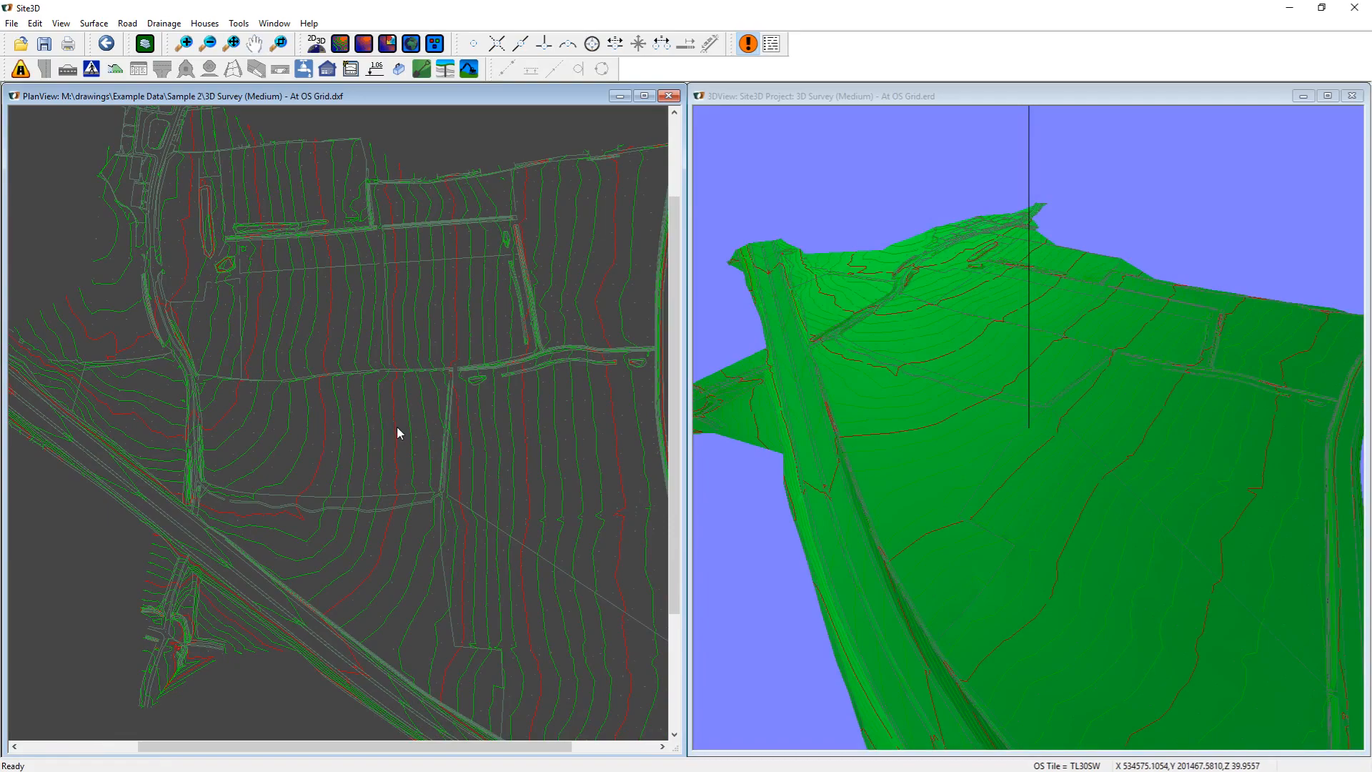
pyautogui.click(339, 44)
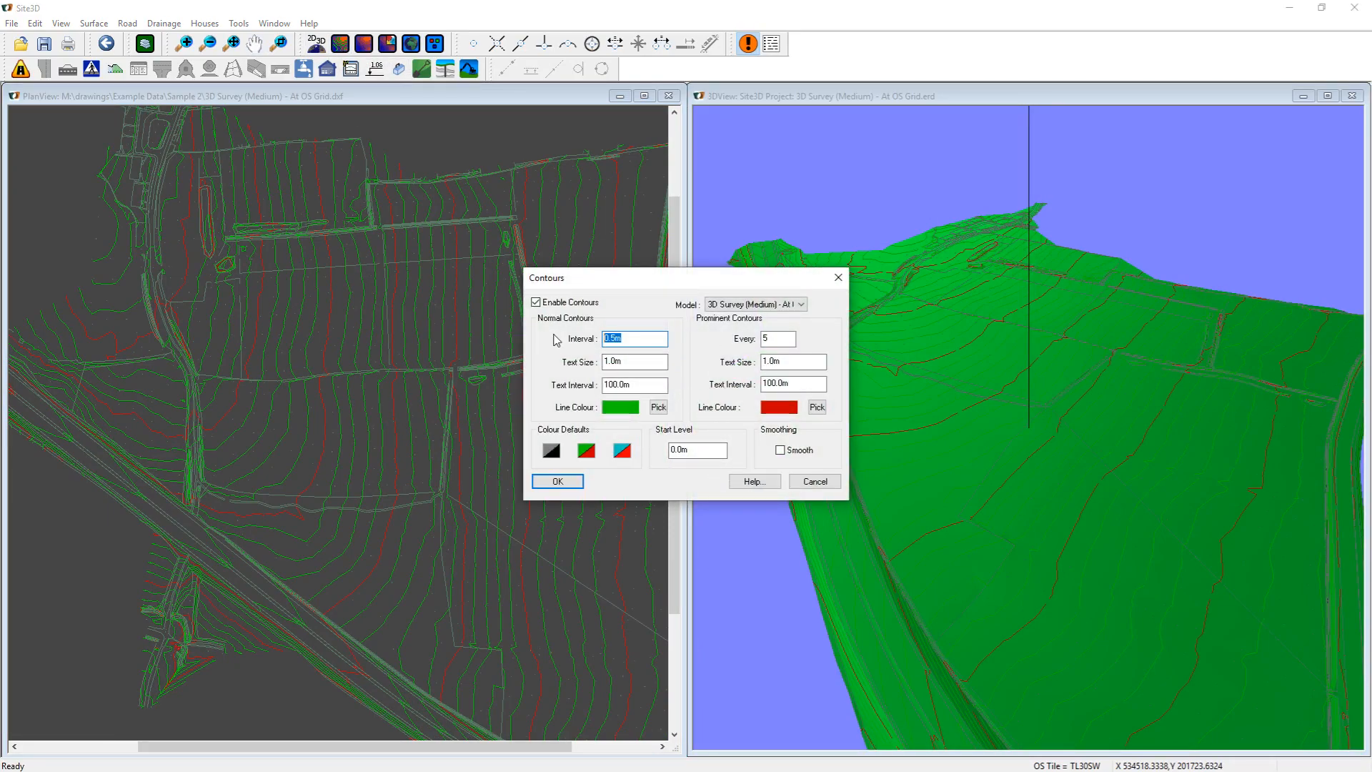
# Set the normal contour interval to 0.1 and apply it.
pyautogui.write('0.1')
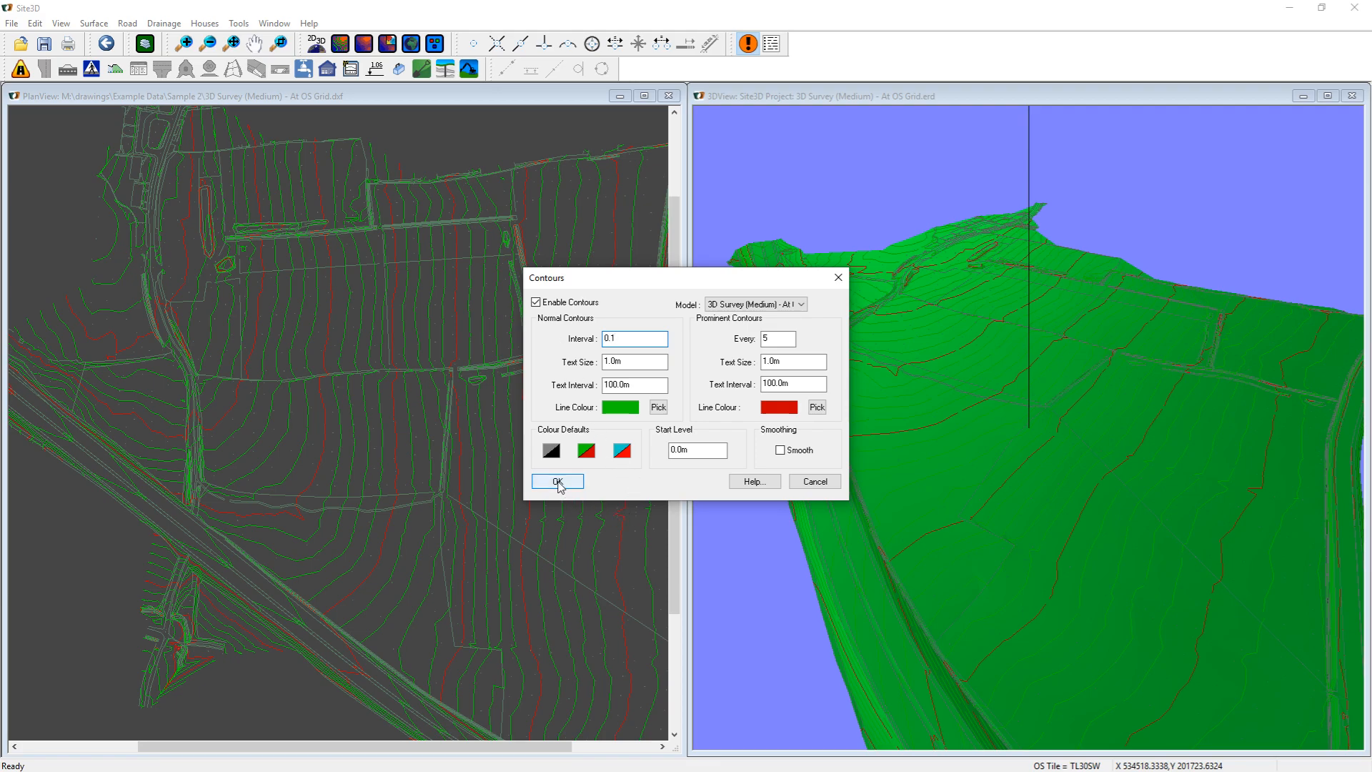
pyautogui.click(557, 481)
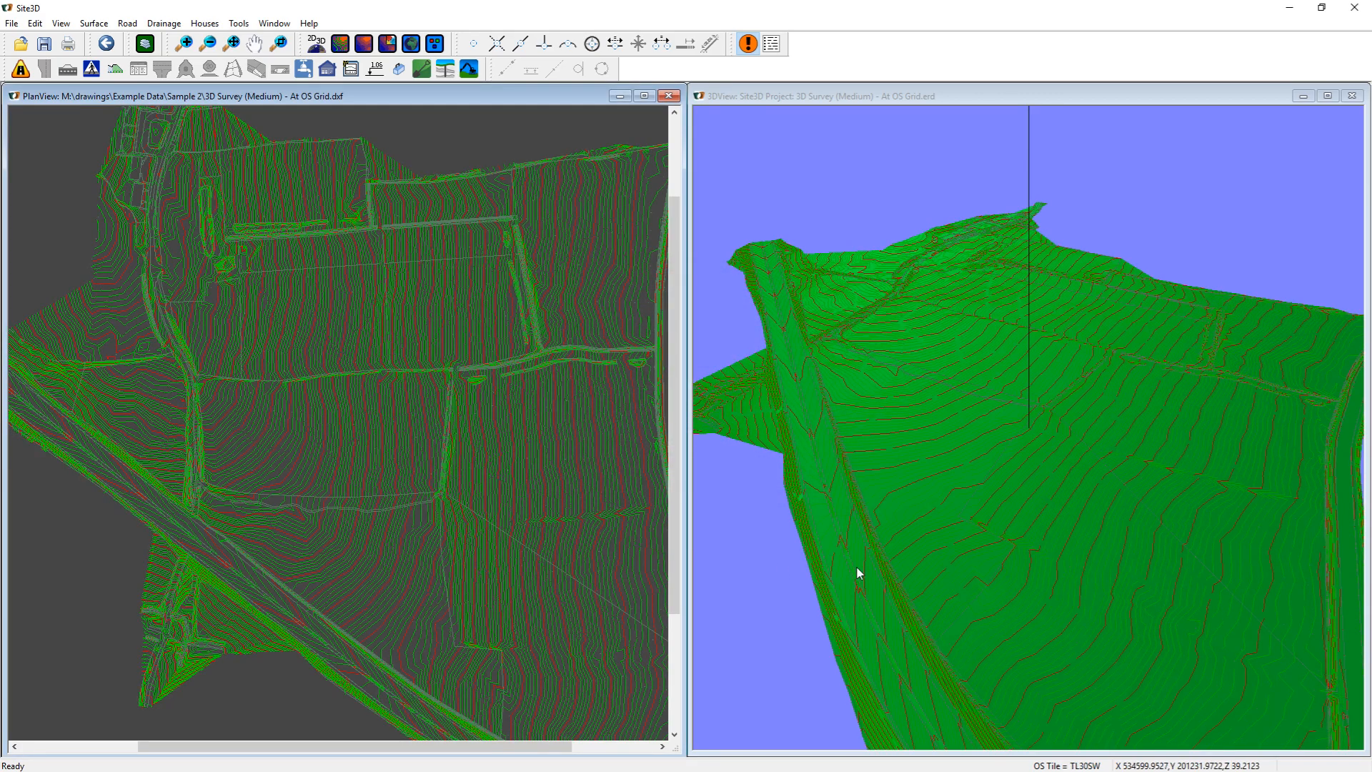